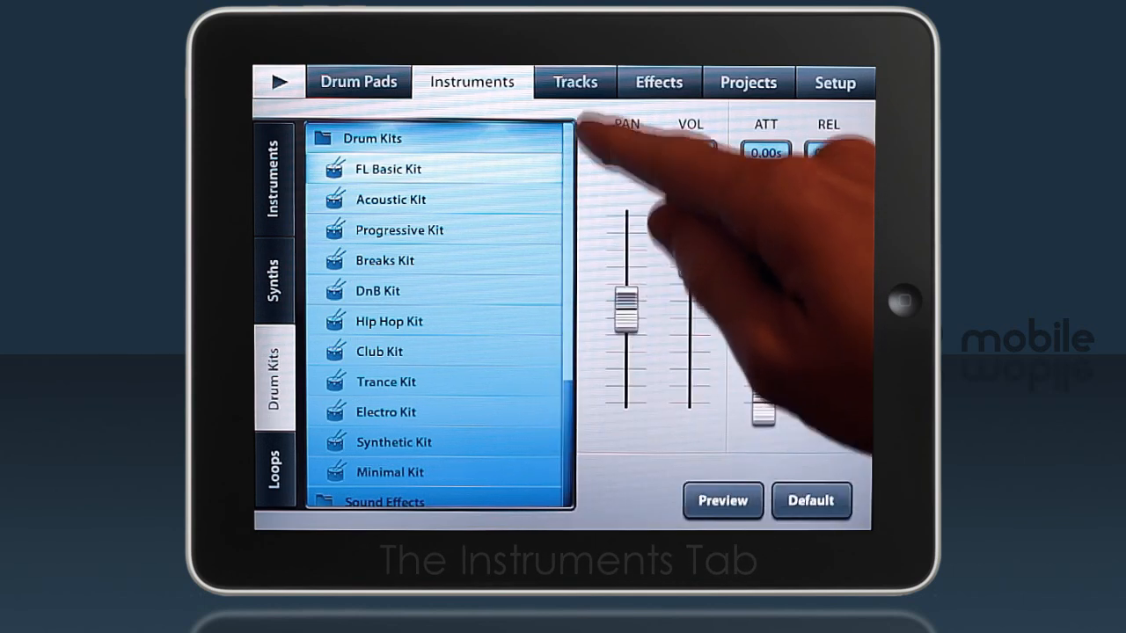
# - Browse the drum track's Drum Kits list and its sliced Loops side tab
pyautogui.click(574, 82)
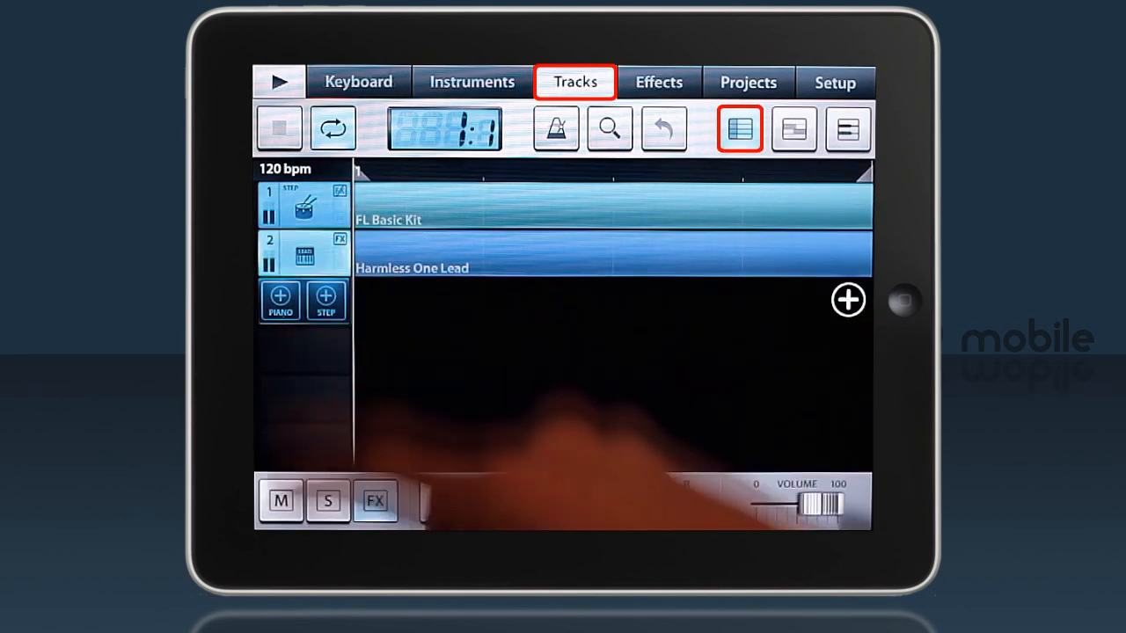
pyautogui.click(302, 204)
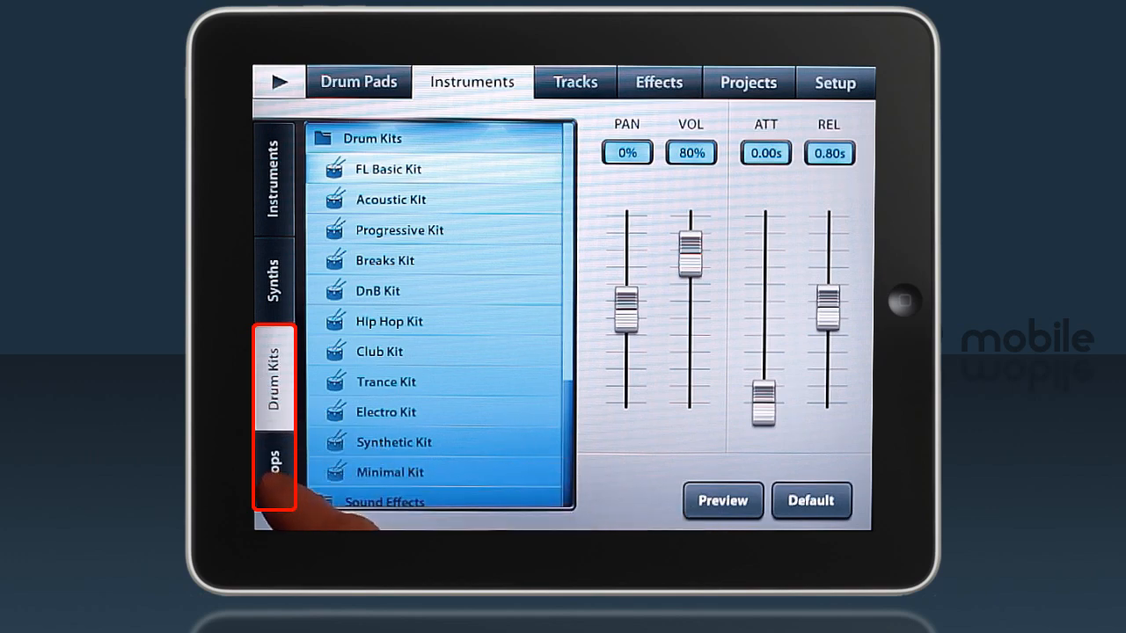
pyautogui.click(274, 466)
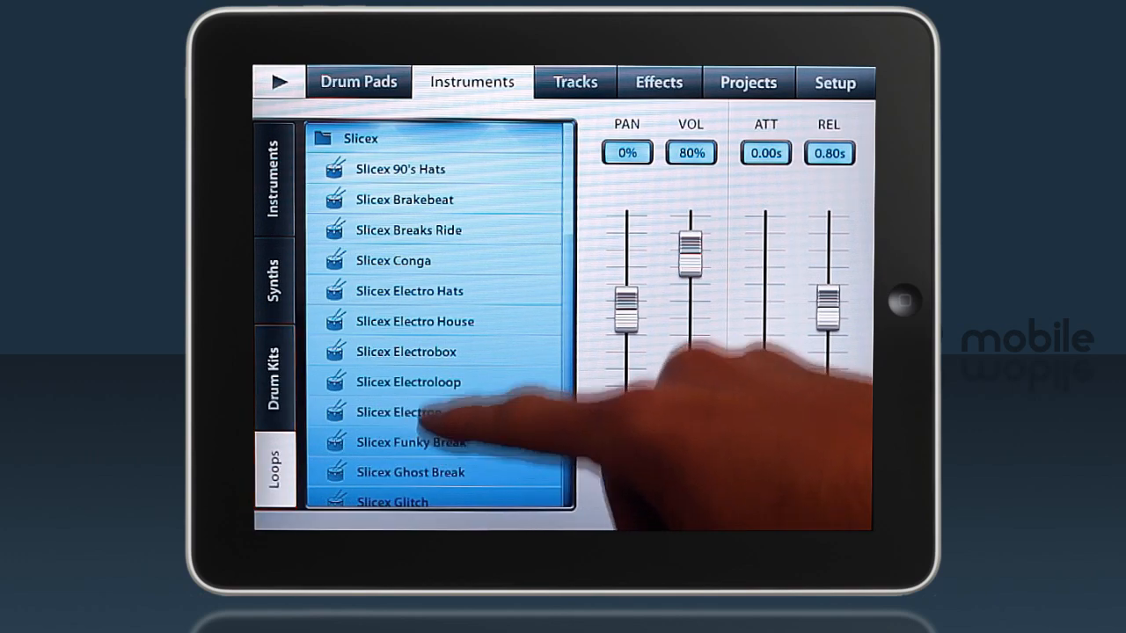
pyautogui.click(274, 373)
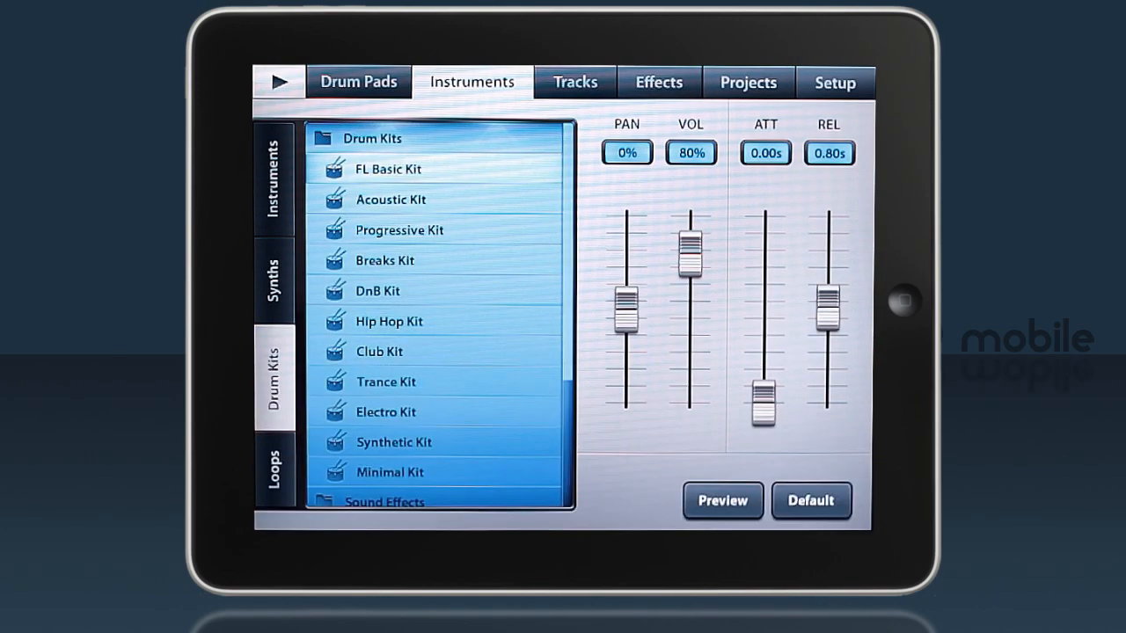
# - Select the lead track and show its instrument list
pyautogui.click(573, 83)
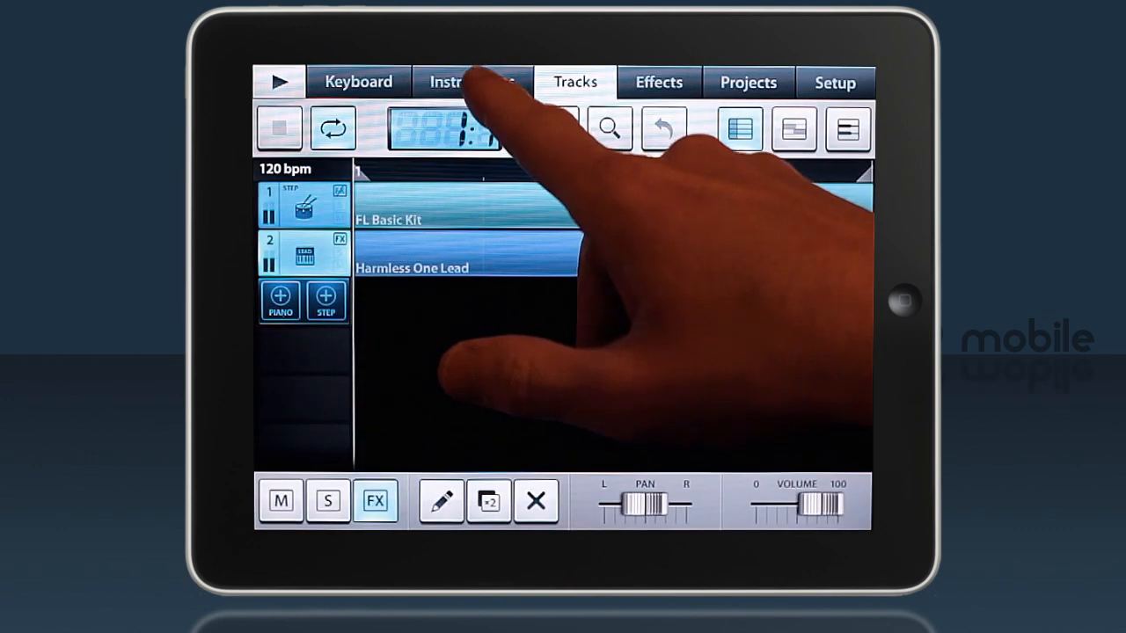
pyautogui.click(471, 83)
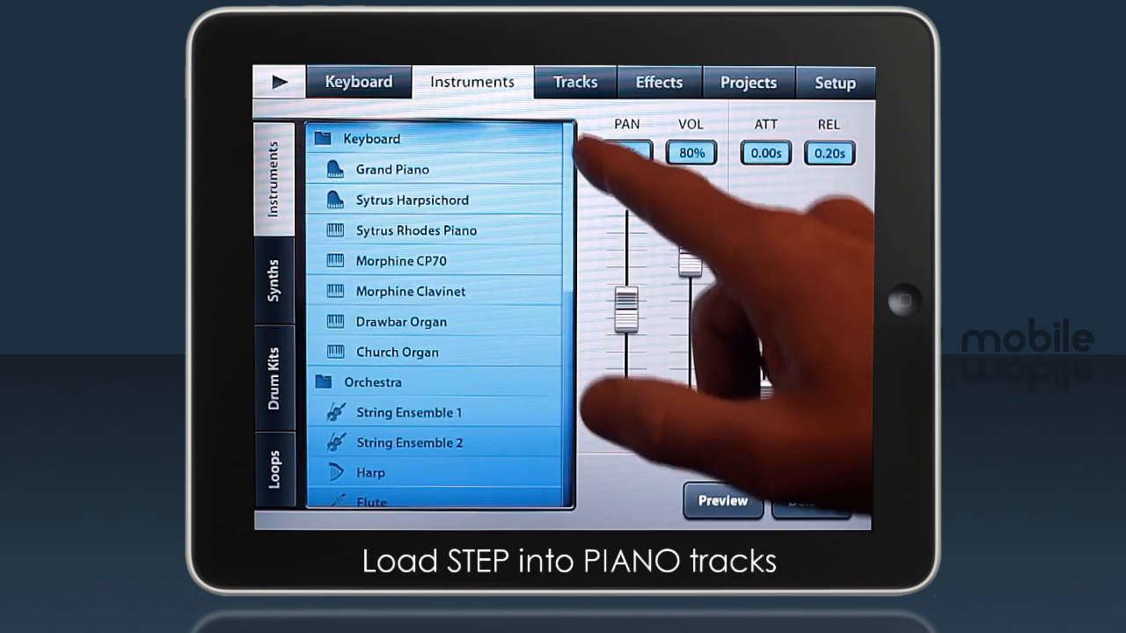
# - Load the Slicex Electro House sliced loop onto the lead track
pyautogui.click(357, 83)
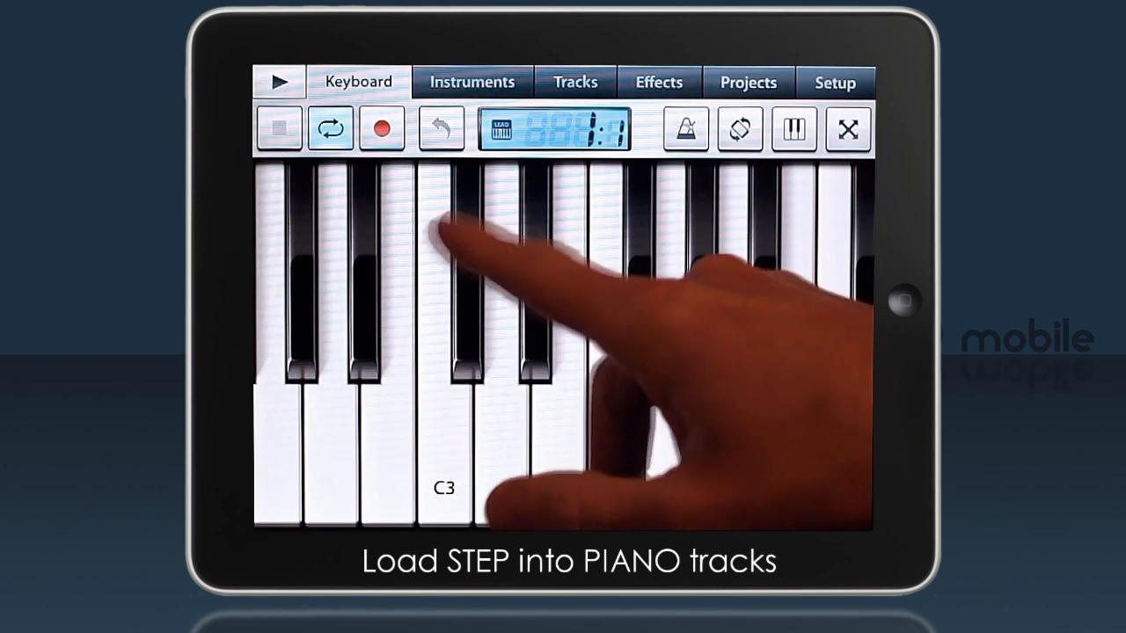
pyautogui.click(472, 82)
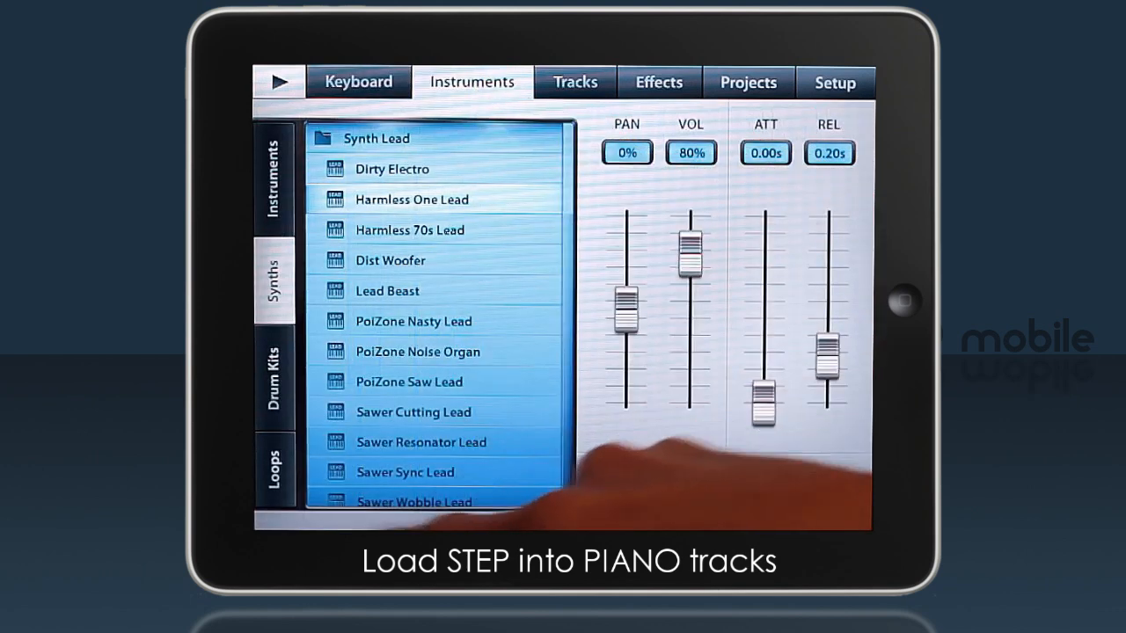
pyautogui.click(274, 384)
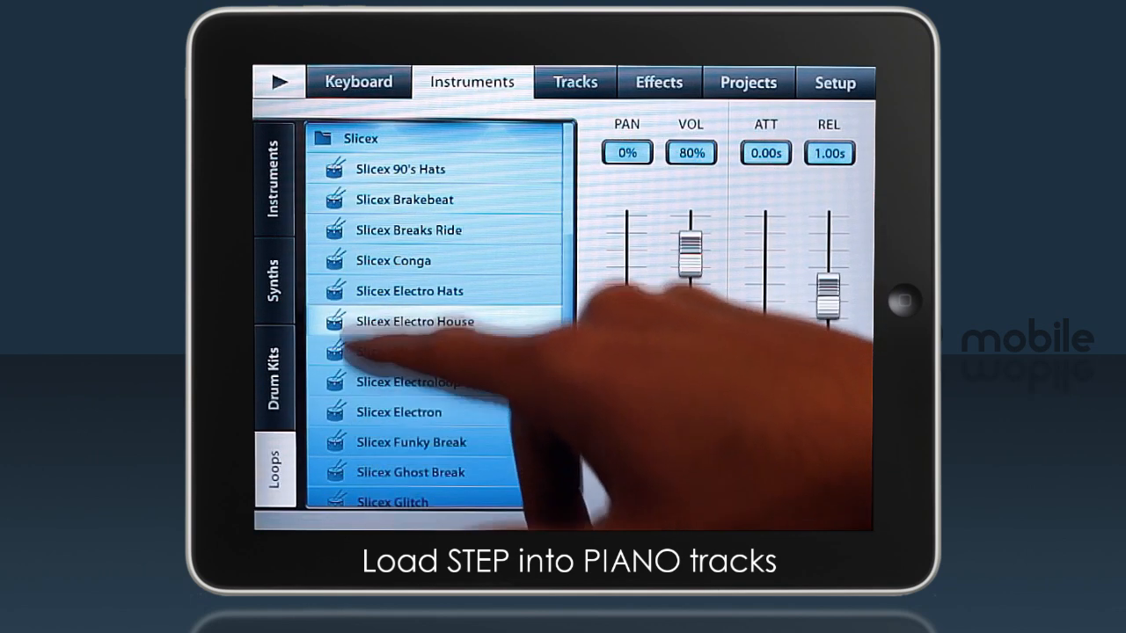
pyautogui.click(357, 83)
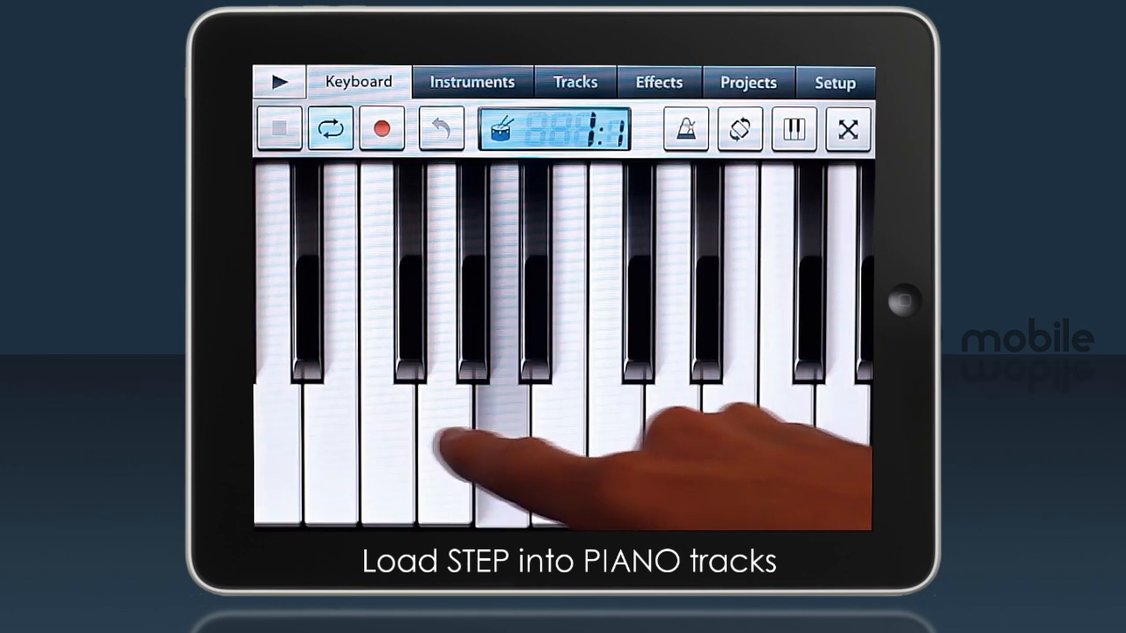
# - Play the loop from the keyboard and reselect the drum kit track
pyautogui.click(573, 82)
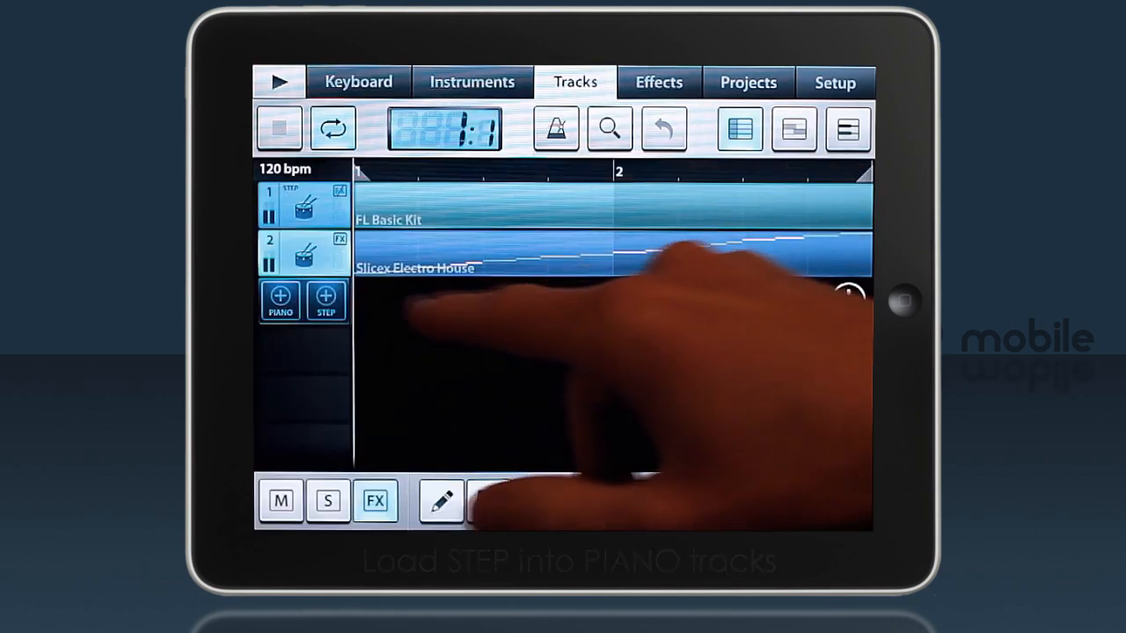
pyautogui.click(471, 82)
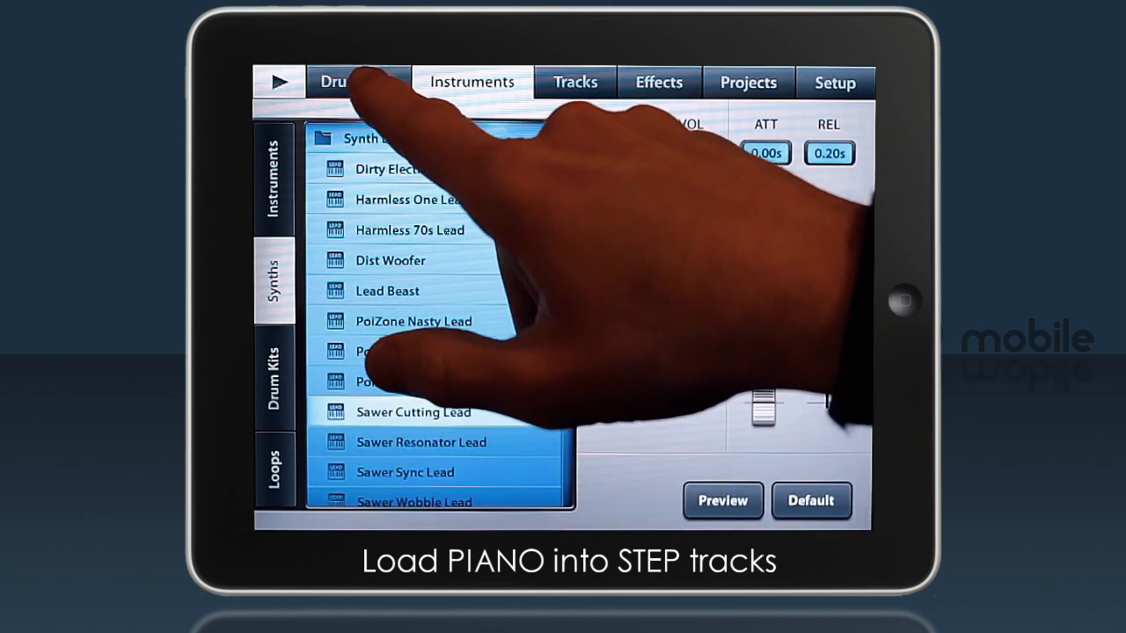
# - Play Sawer Cutting Lead on the drum pads, then return to the Drum Kits list
pyautogui.click(358, 83)
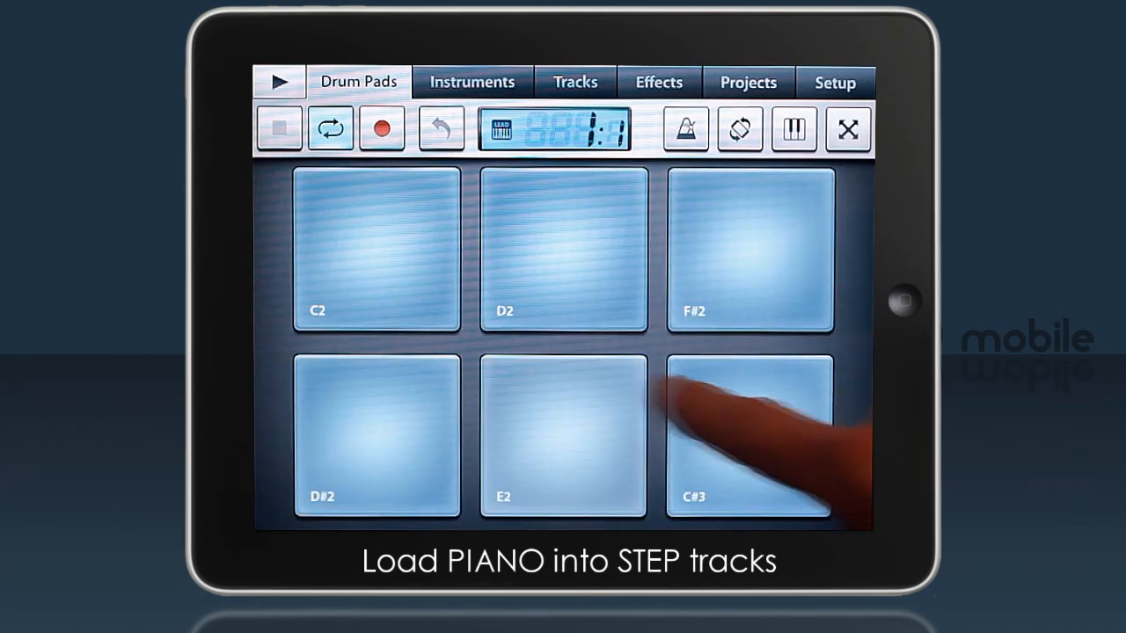
pyautogui.click(471, 83)
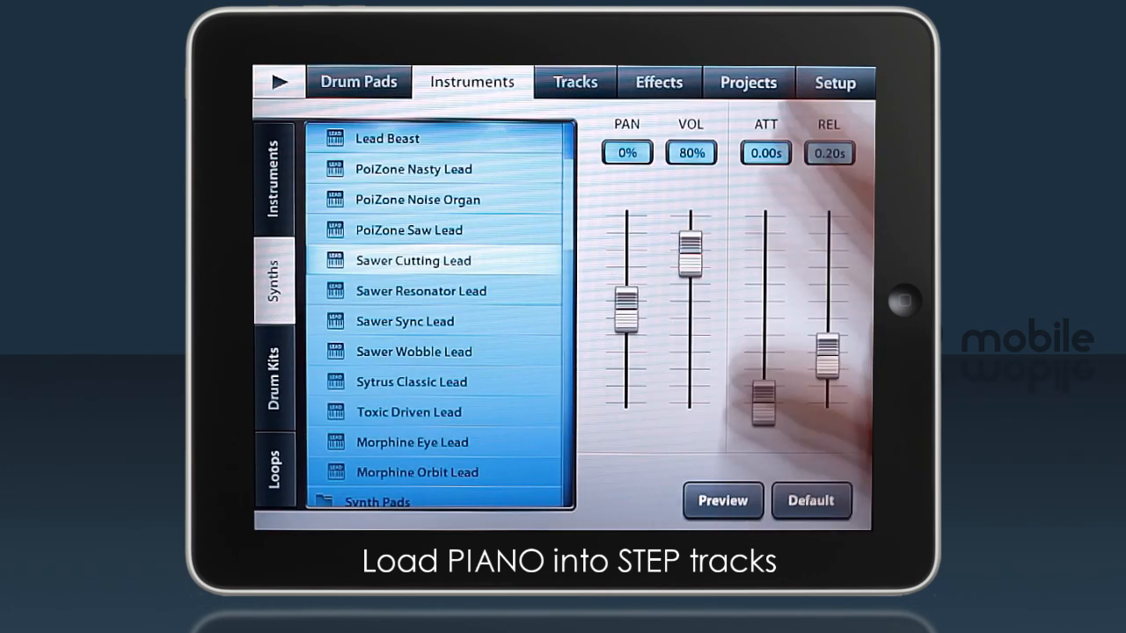
pyautogui.click(274, 384)
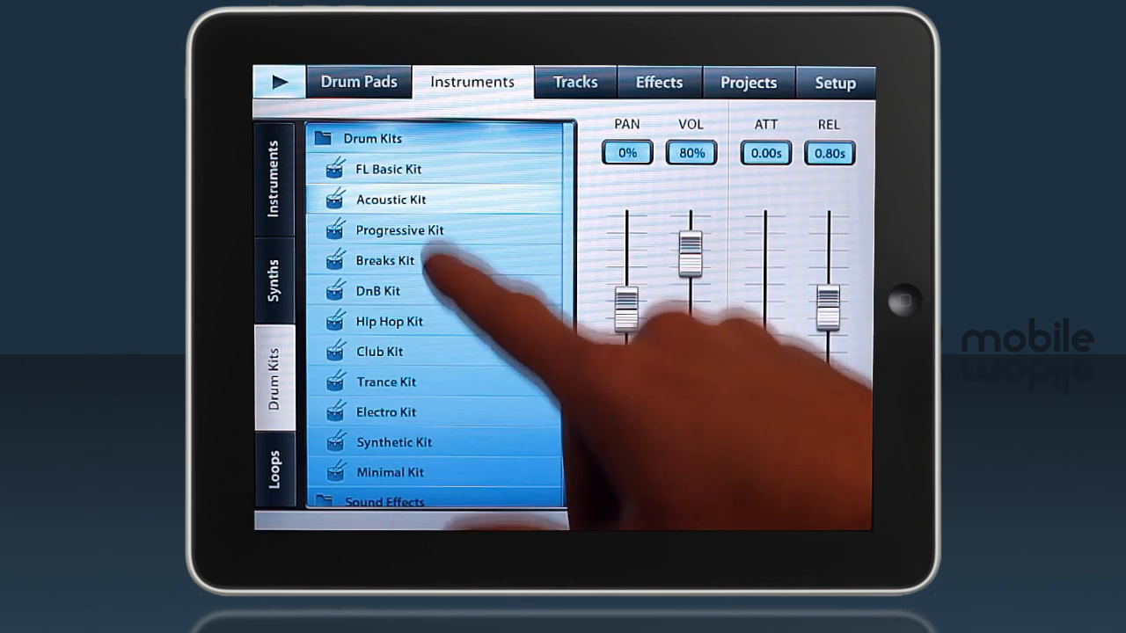
# - Load the Progressive Kit, sweep its pan left and right, and lower volume to about 60%
pyautogui.click(398, 228)
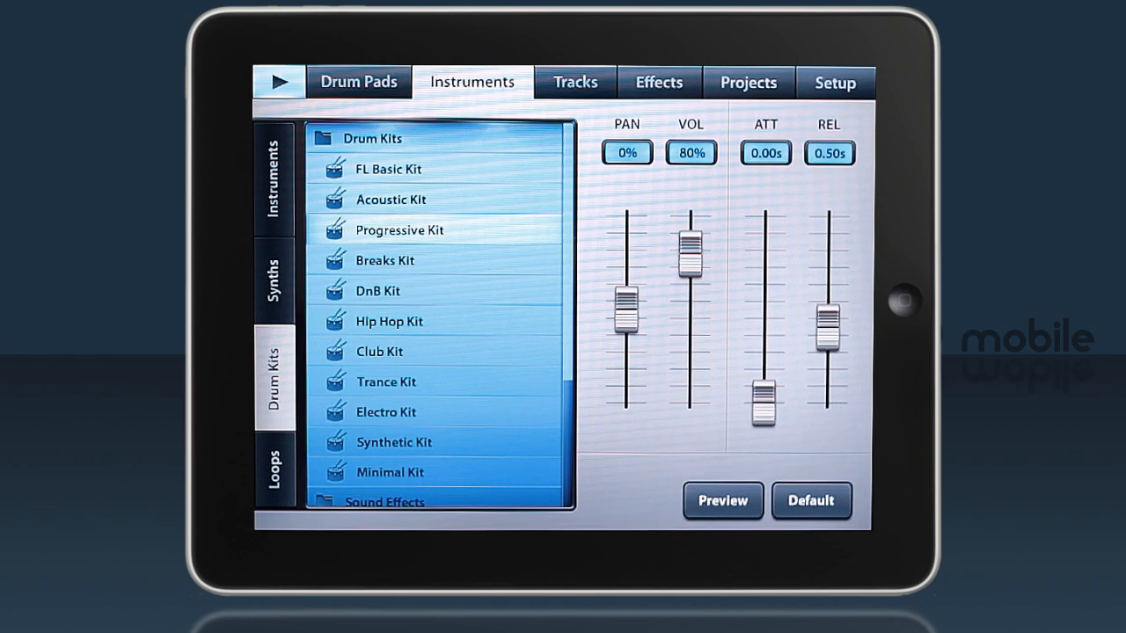
pyautogui.moveTo(626, 301); pyautogui.dragTo(626, 403)
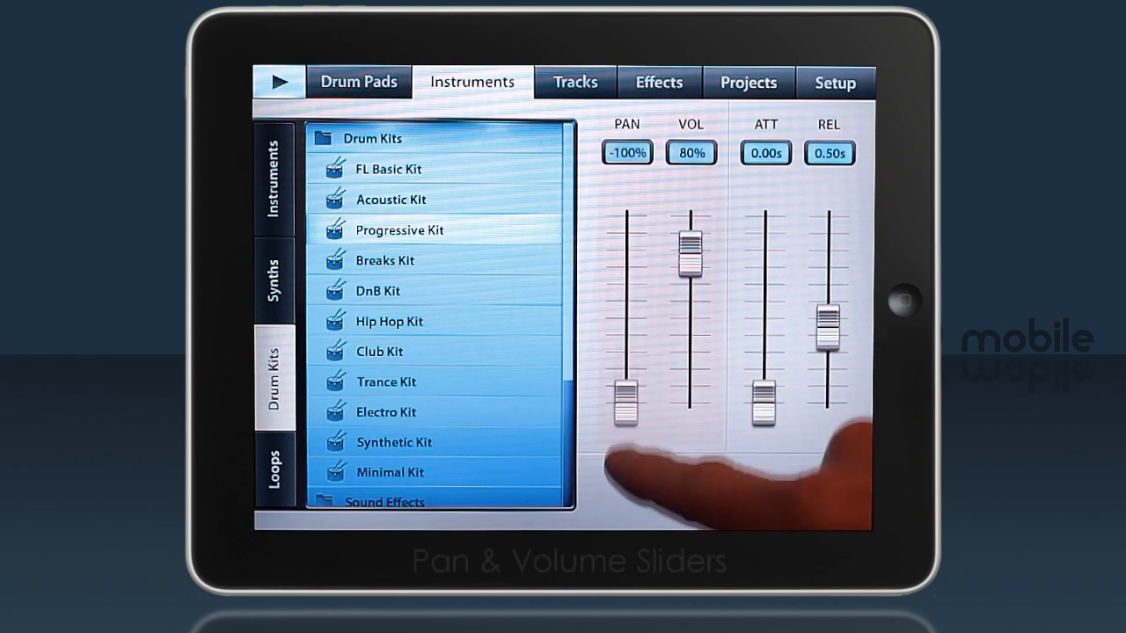
pyautogui.moveTo(626, 396); pyautogui.dragTo(626, 202)
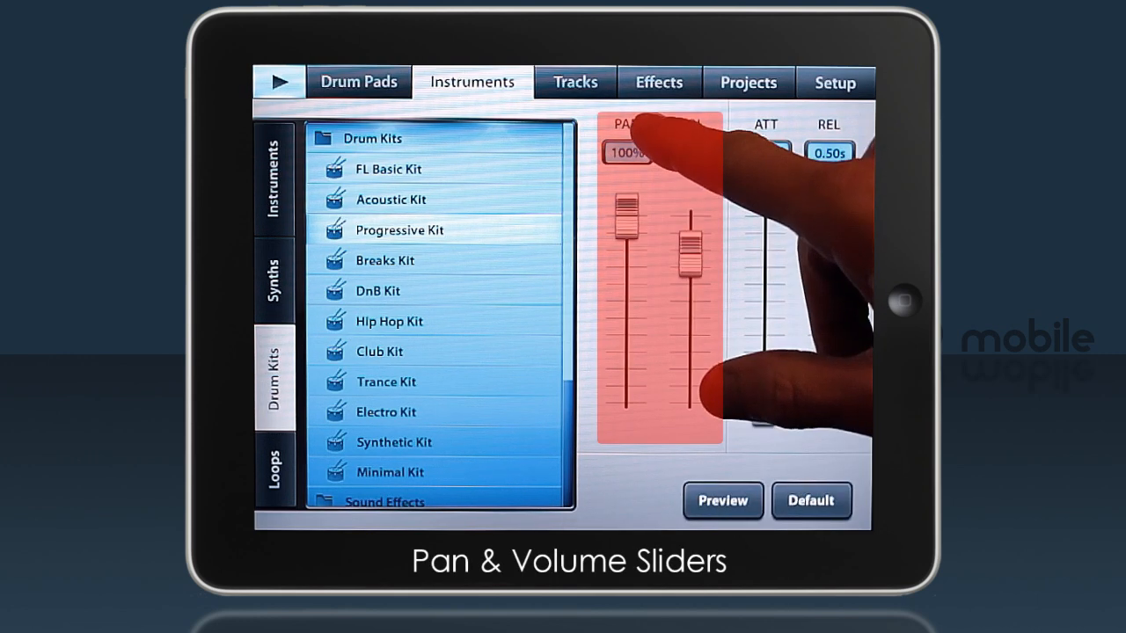
pyautogui.moveTo(689, 238); pyautogui.dragTo(689, 303)
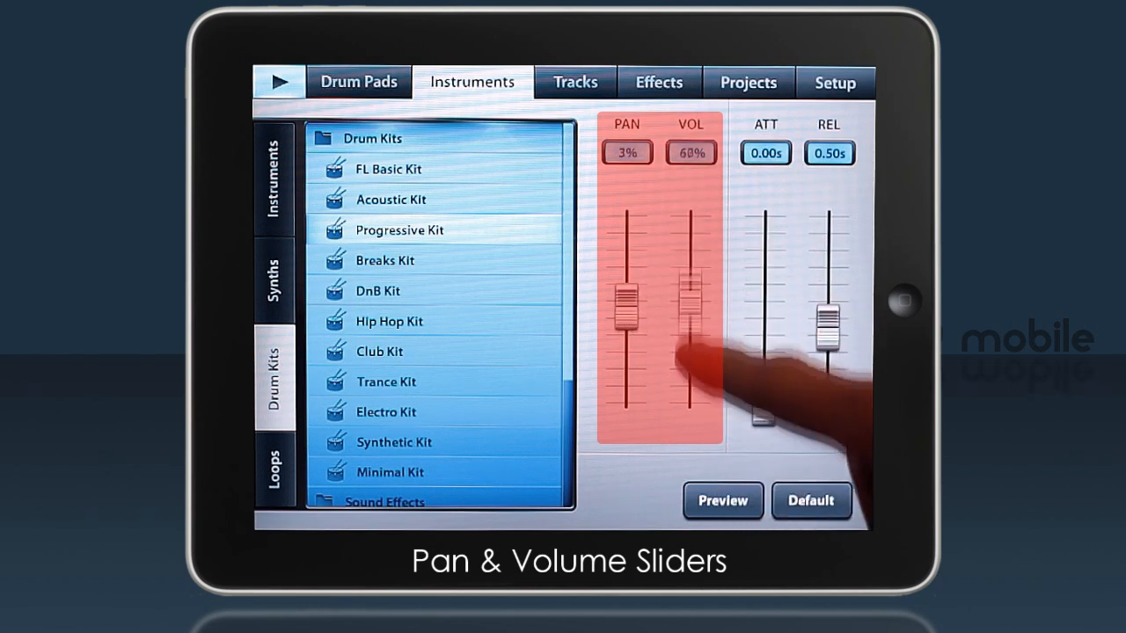
pyautogui.moveTo(690, 290); pyautogui.dragTo(684, 308)
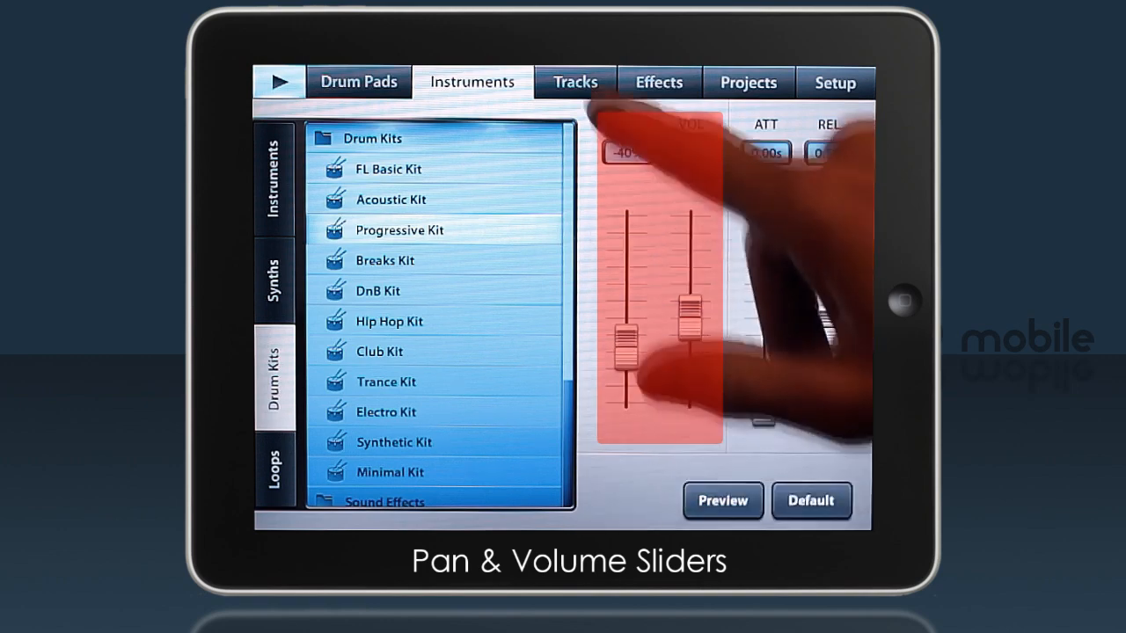
# - Reset the kit to defaults: pan centred at 0% and volume back to 80%
pyautogui.click(573, 83)
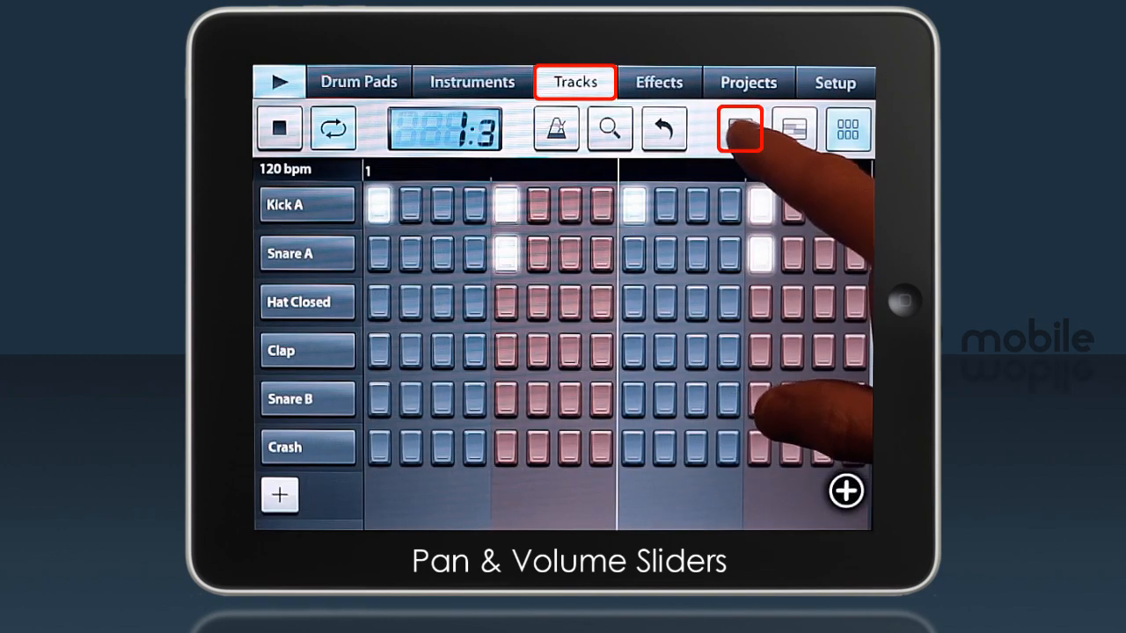
pyautogui.click(738, 130)
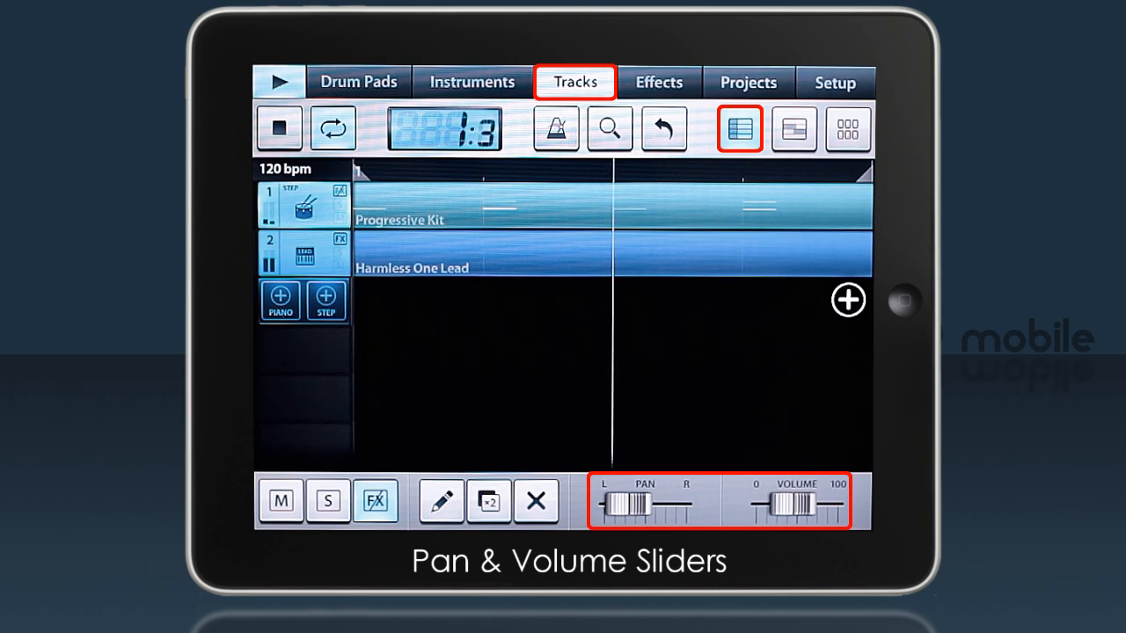
pyautogui.click(471, 82)
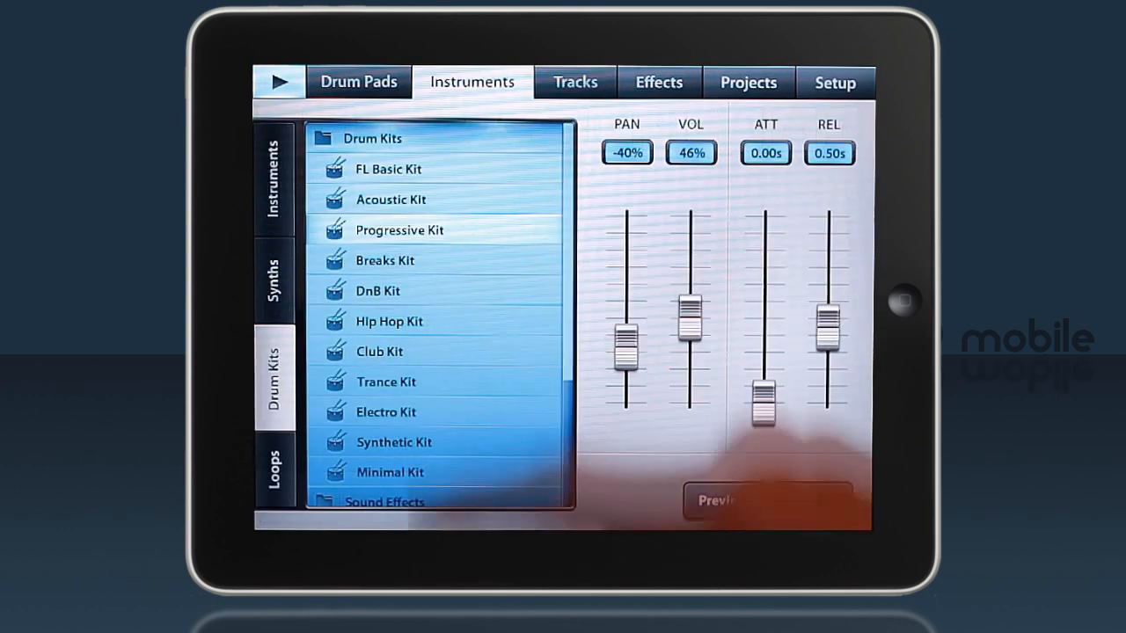
pyautogui.click(811, 501)
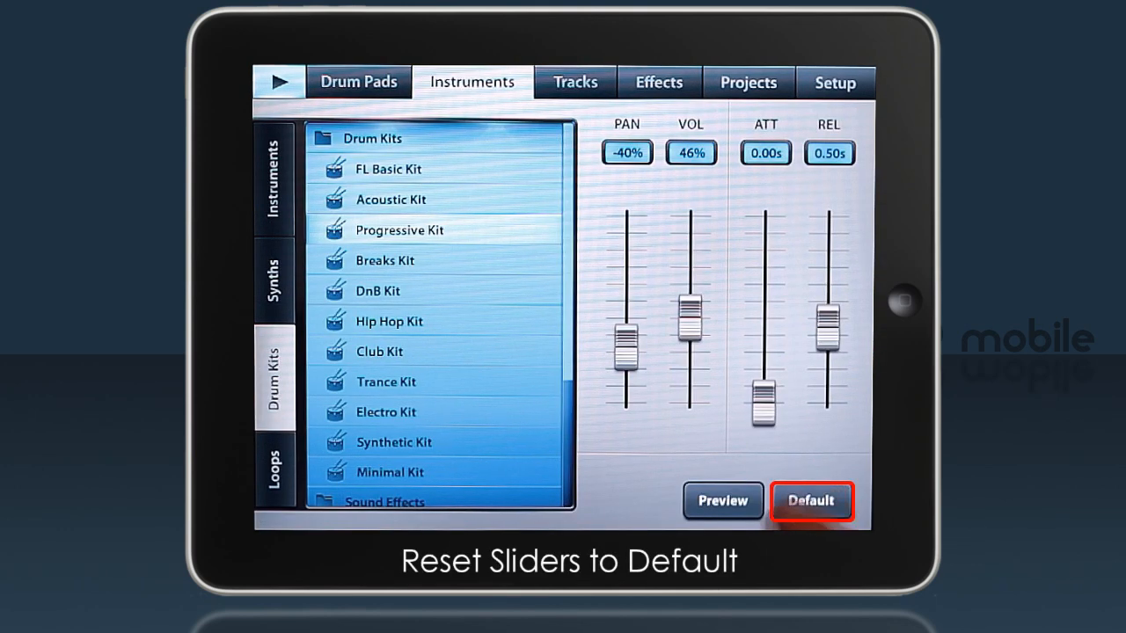
pyautogui.click(809, 500)
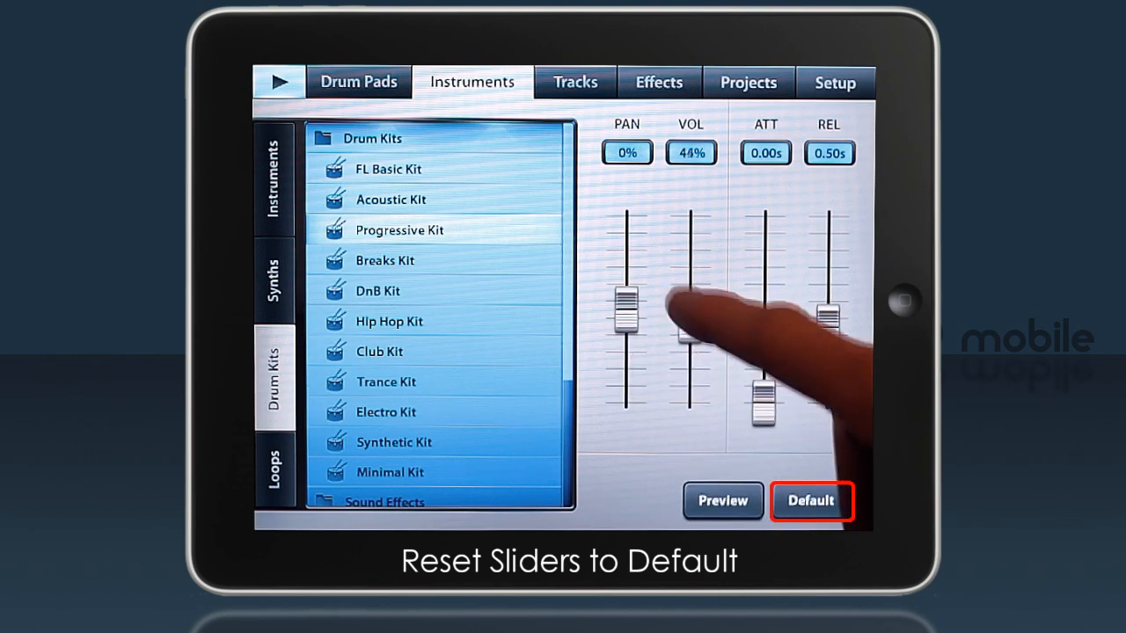
pyautogui.click(809, 500)
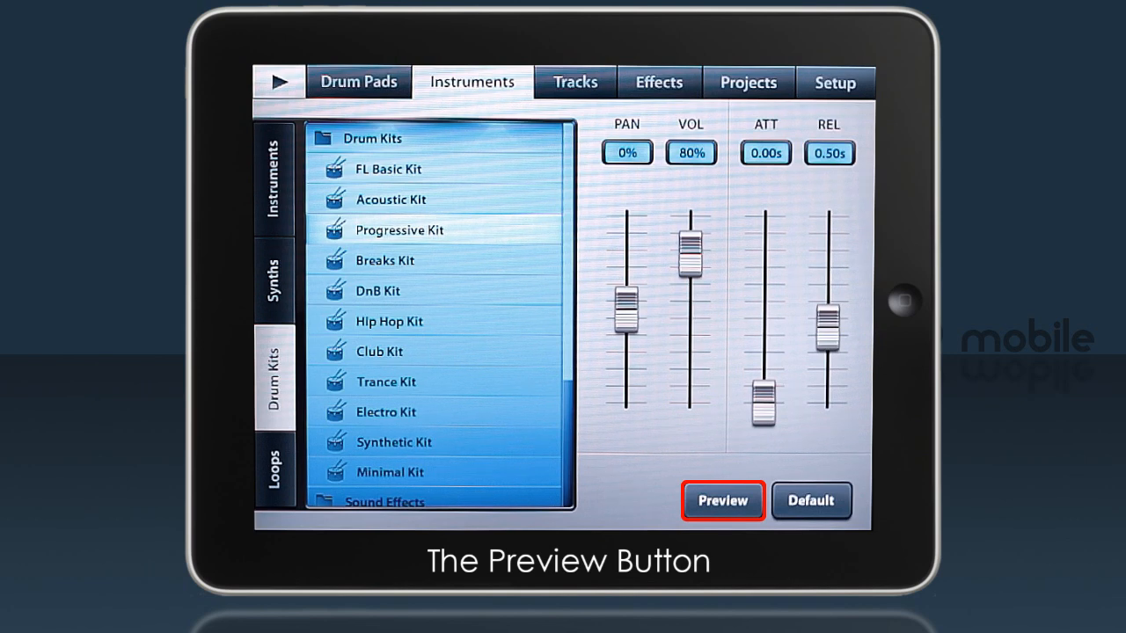
pyautogui.click(722, 500)
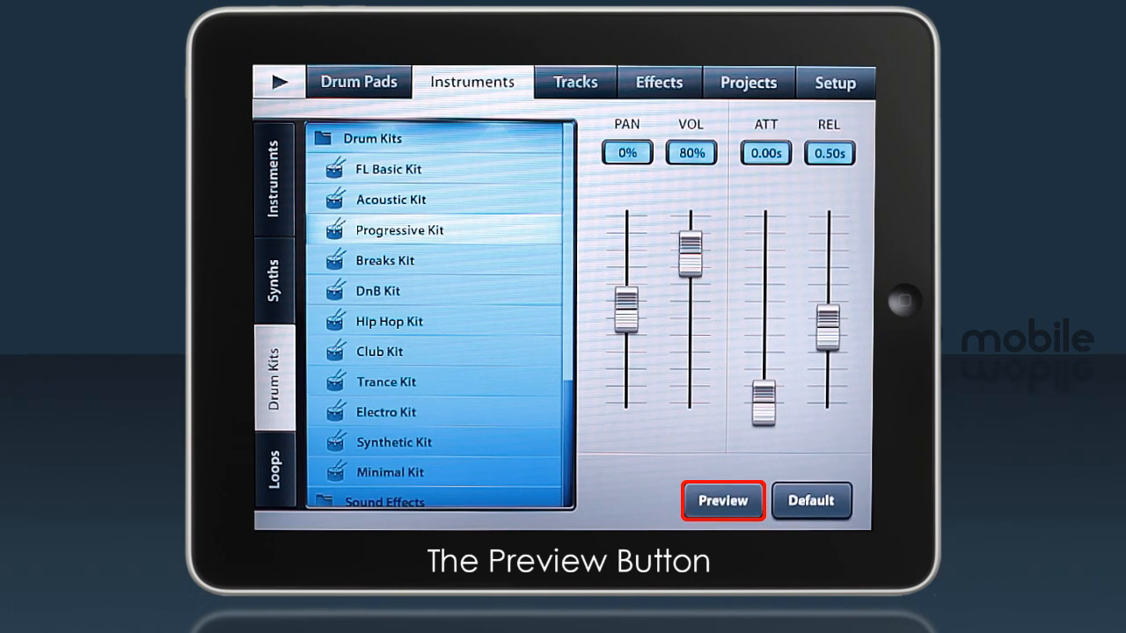
pyautogui.click(722, 500)
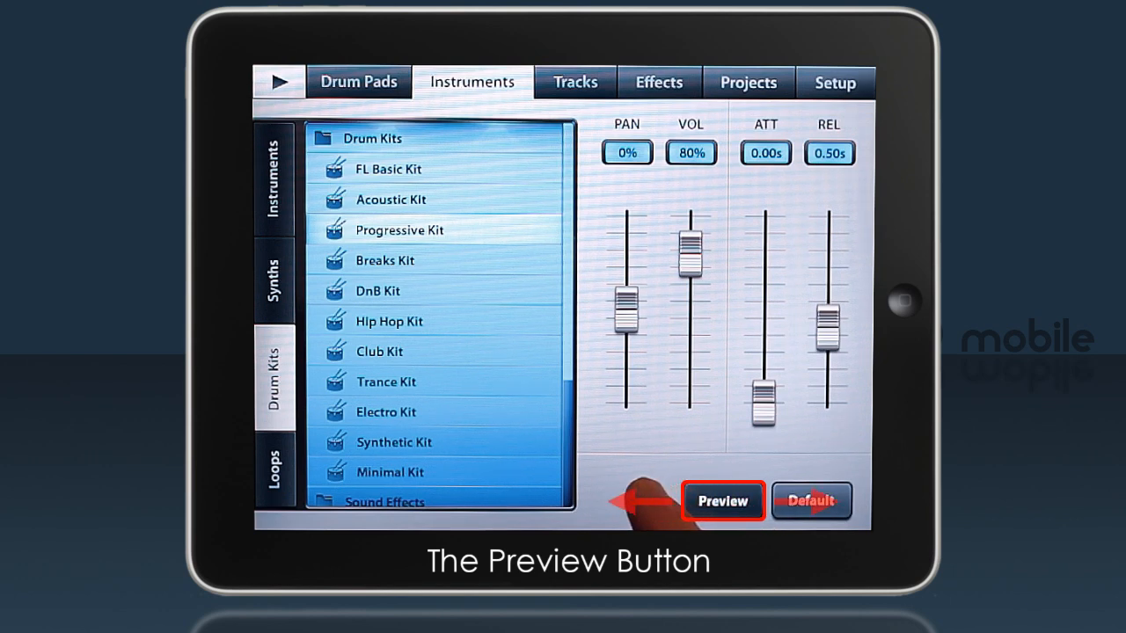
pyautogui.click(722, 500)
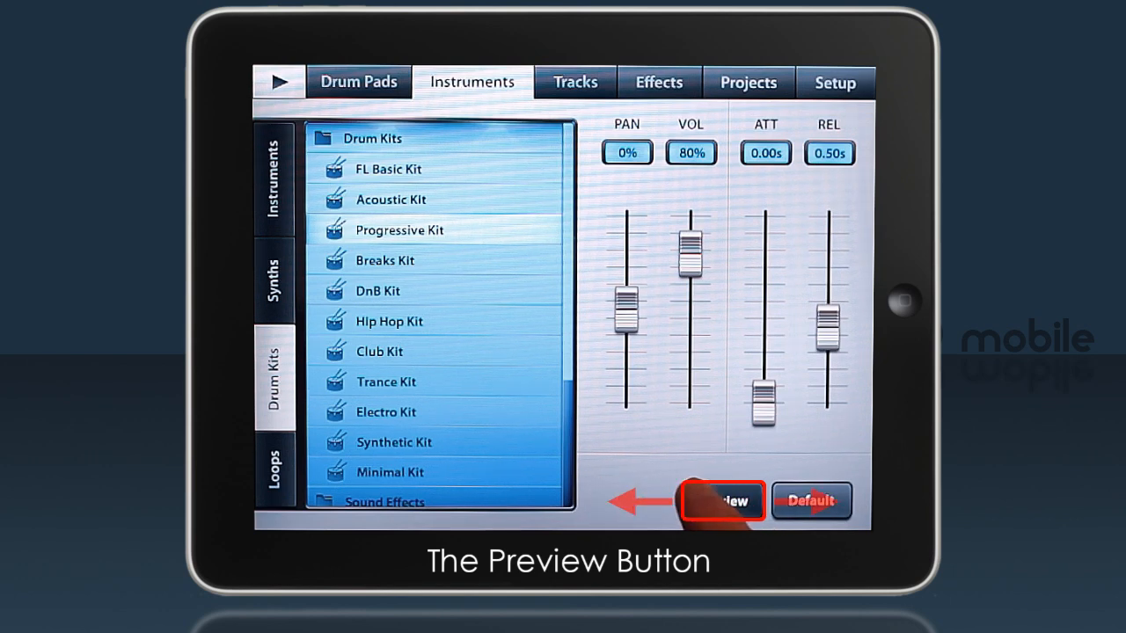
pyautogui.click(721, 499)
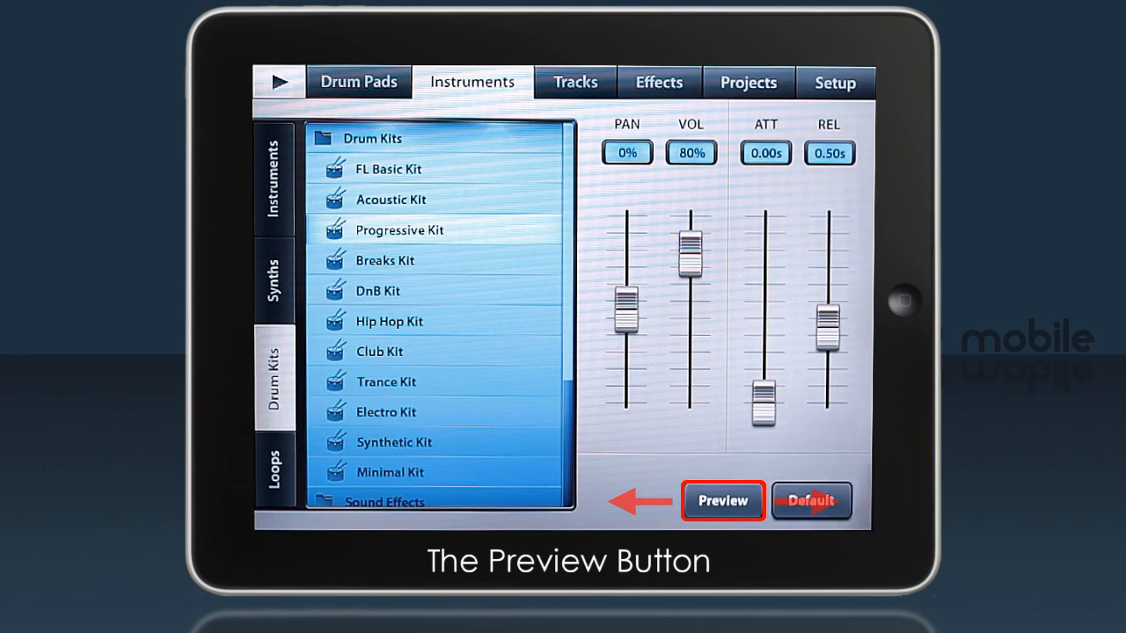
pyautogui.click(275, 285)
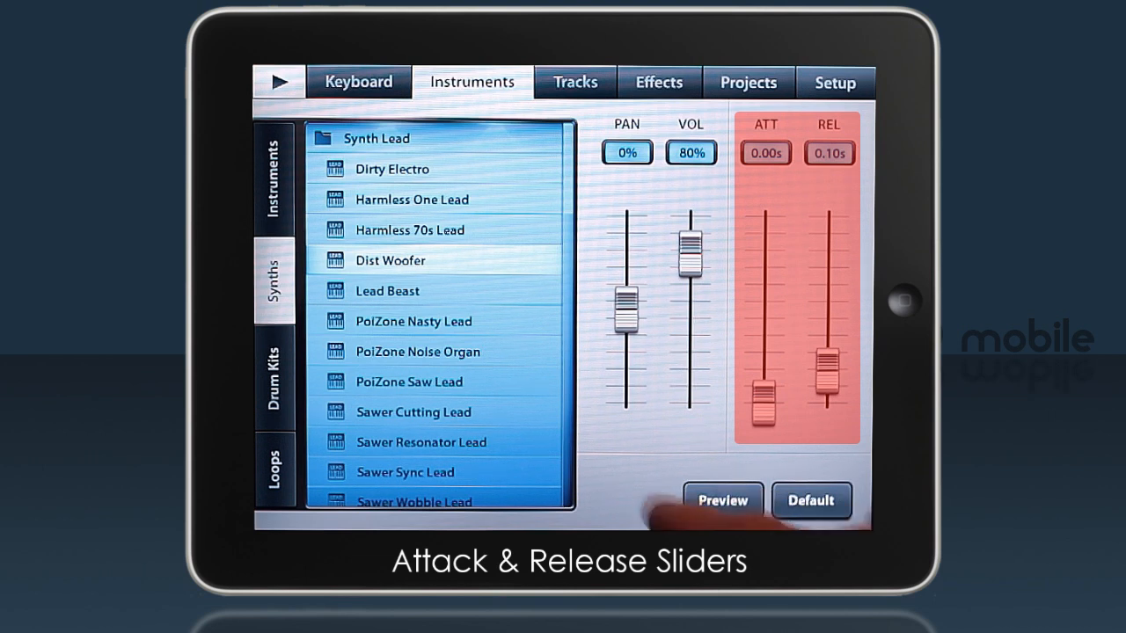
# - Try a long attack, return it to 0.00 s, and set release to 0.27 s
pyautogui.moveTo(766, 401); pyautogui.dragTo(766, 208)
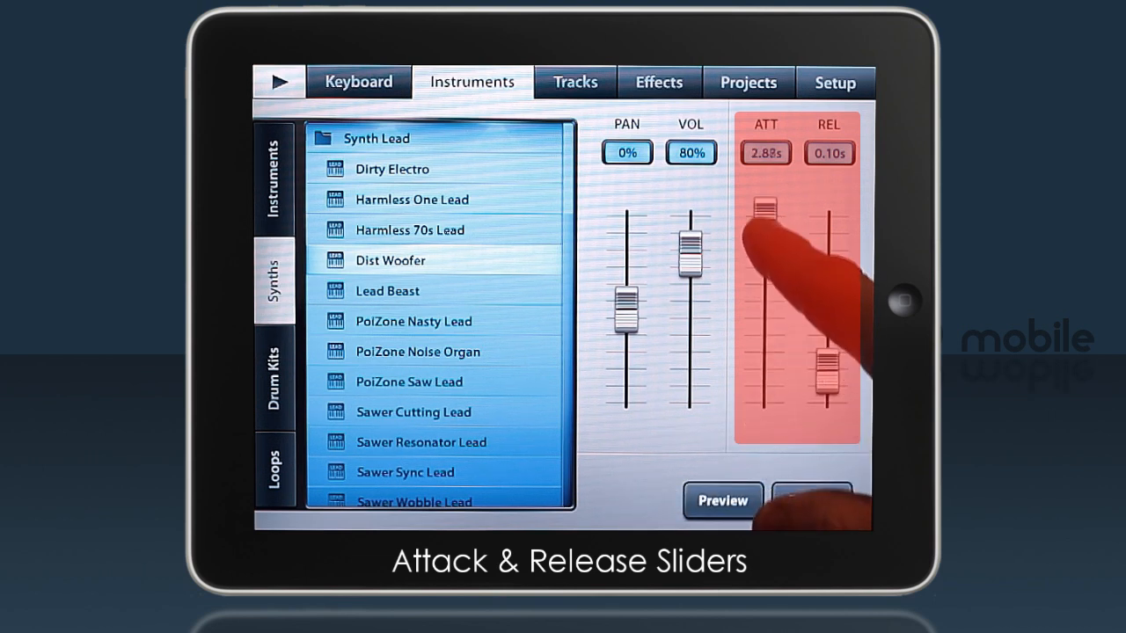
pyautogui.moveTo(767, 207); pyautogui.dragTo(763, 255)
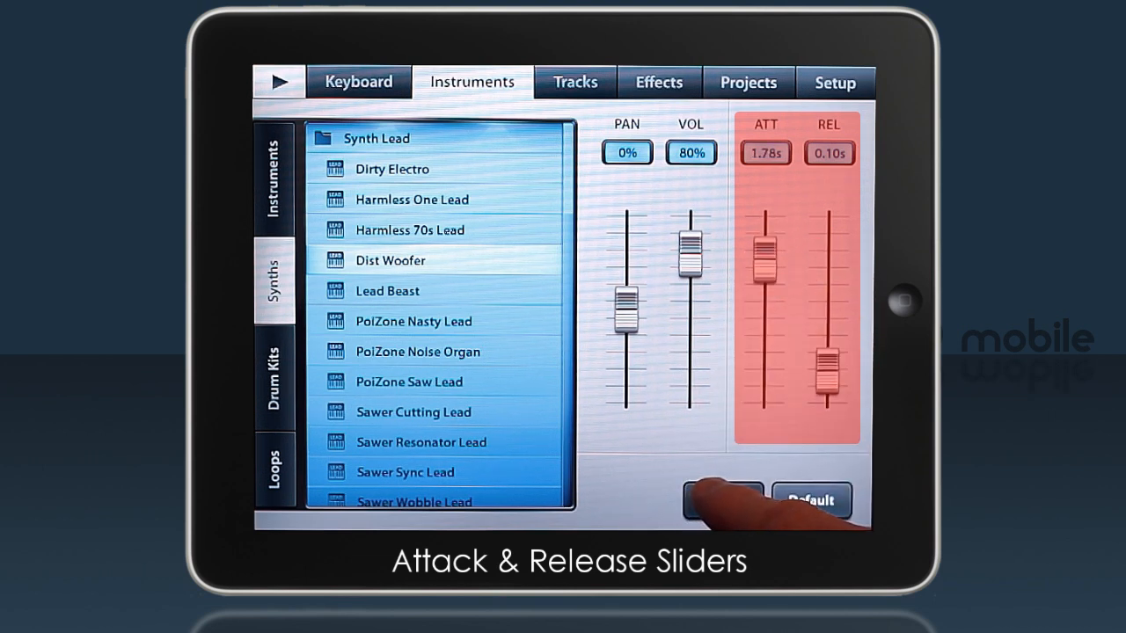
pyautogui.moveTo(765, 250); pyautogui.dragTo(766, 364)
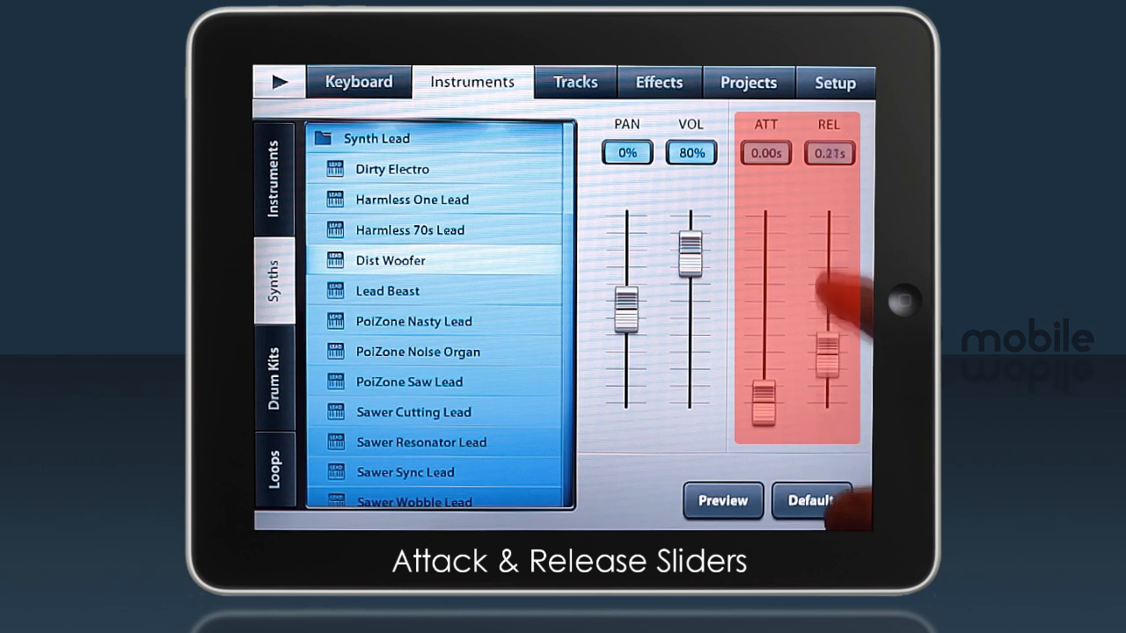
pyautogui.moveTo(826, 348); pyautogui.dragTo(827, 227)
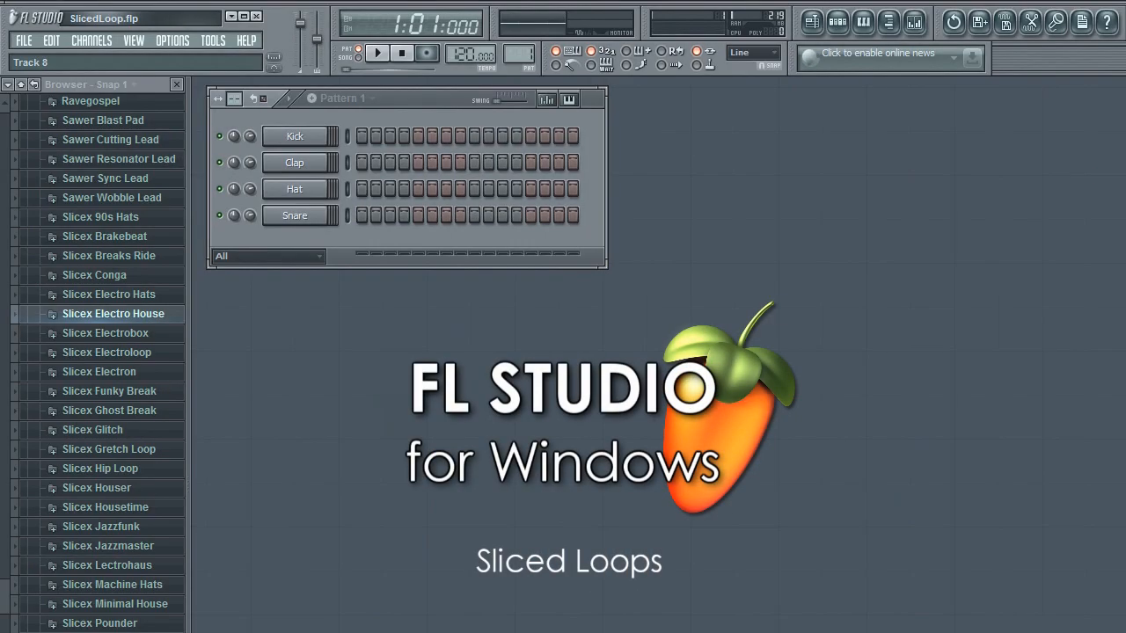
# - Load a Slicex Electro House loop into a new Fruity Slicer channel
pyautogui.click(112, 313)
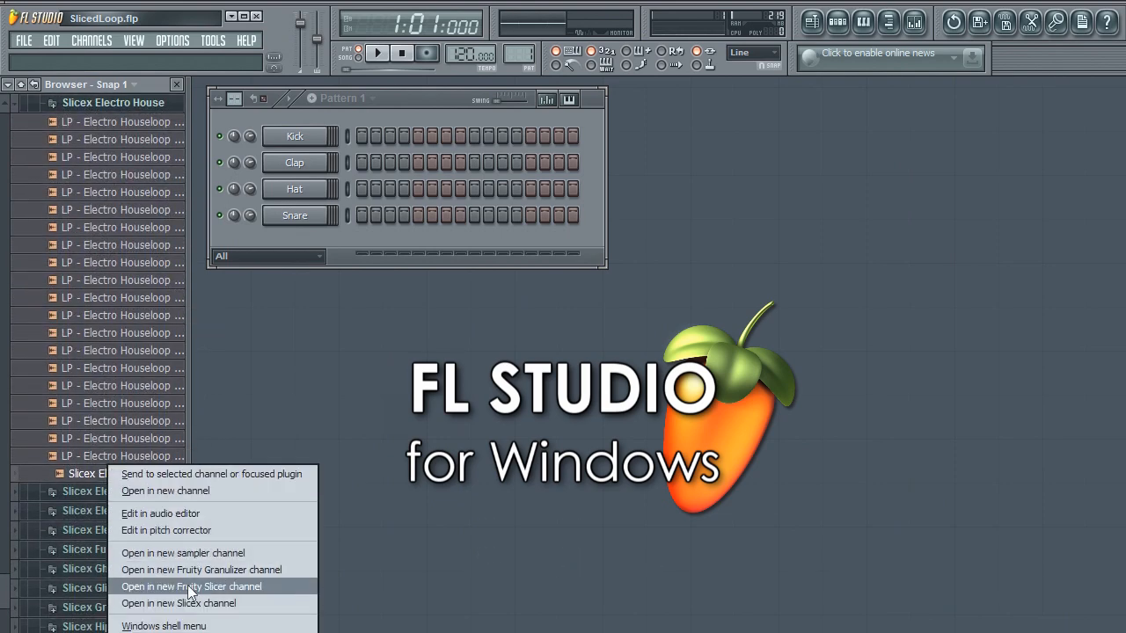
pyautogui.click(190, 588)
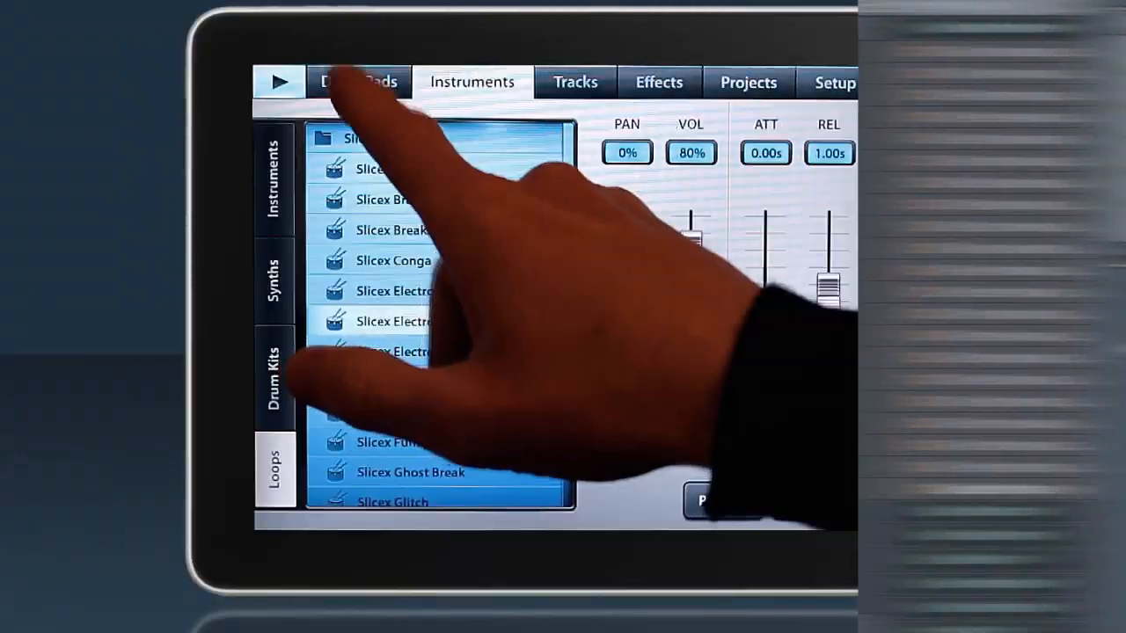
pyautogui.click(359, 83)
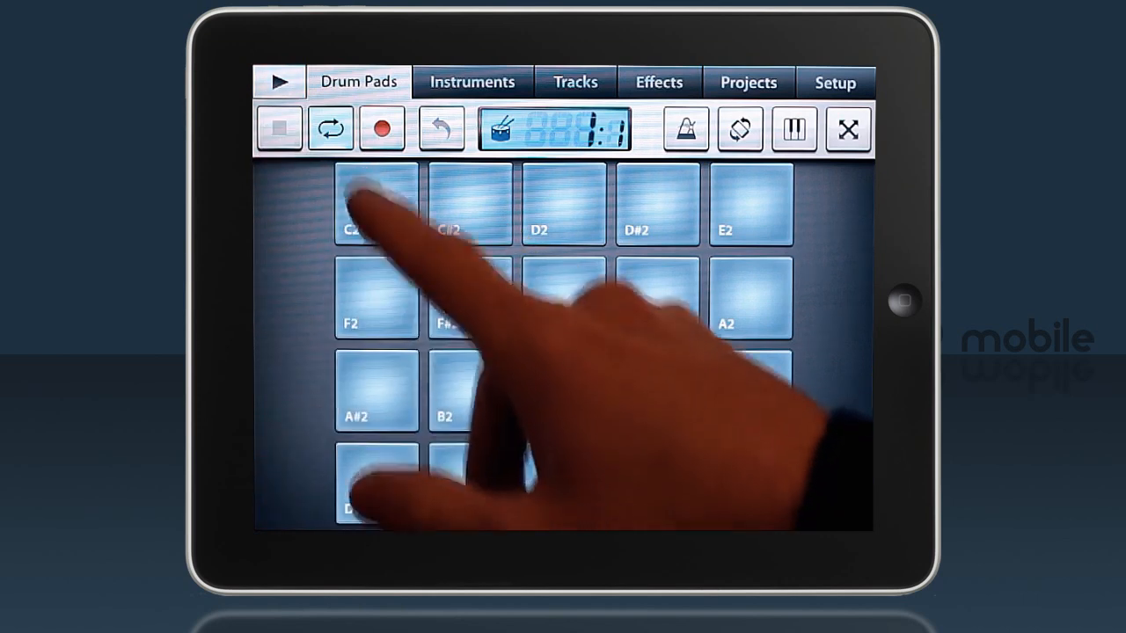
pyautogui.click(562, 298)
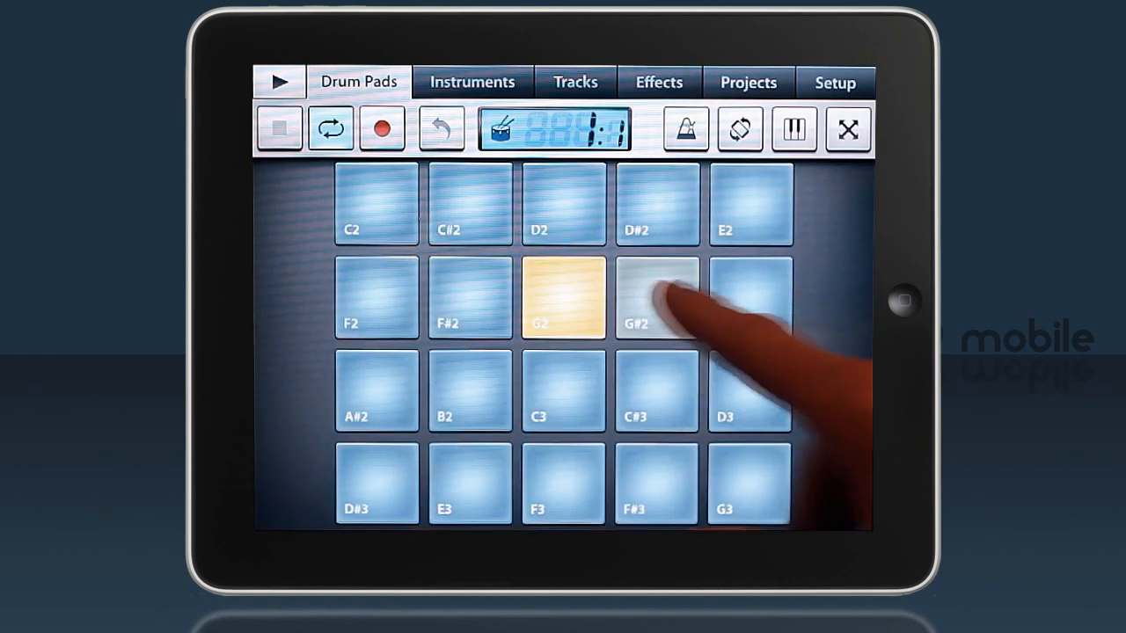
pyautogui.click(748, 485)
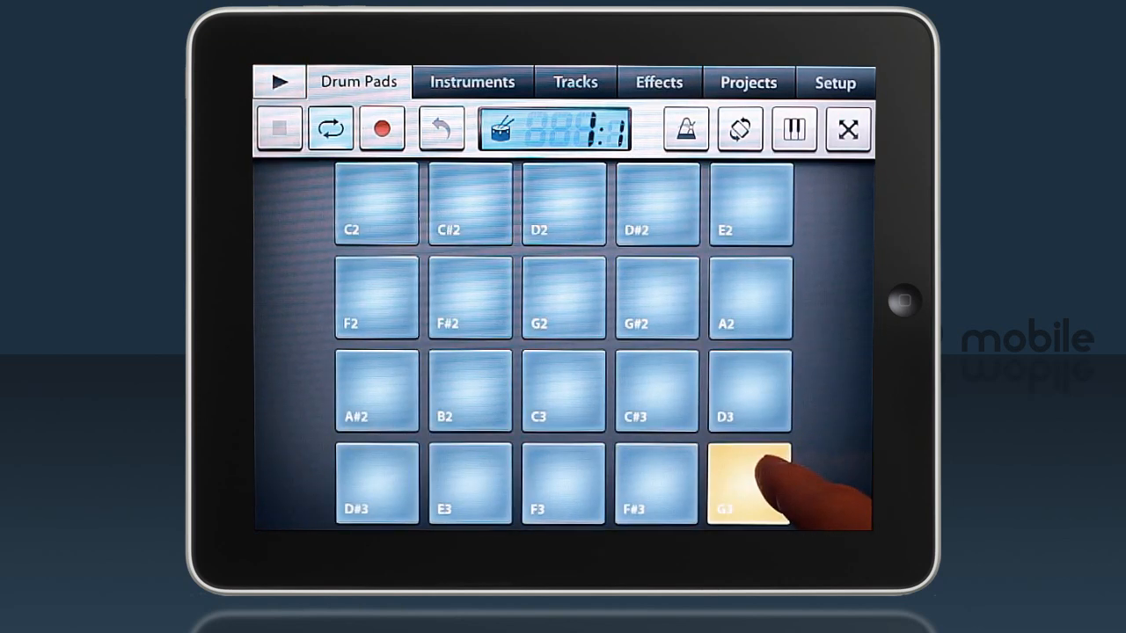
pyautogui.click(472, 82)
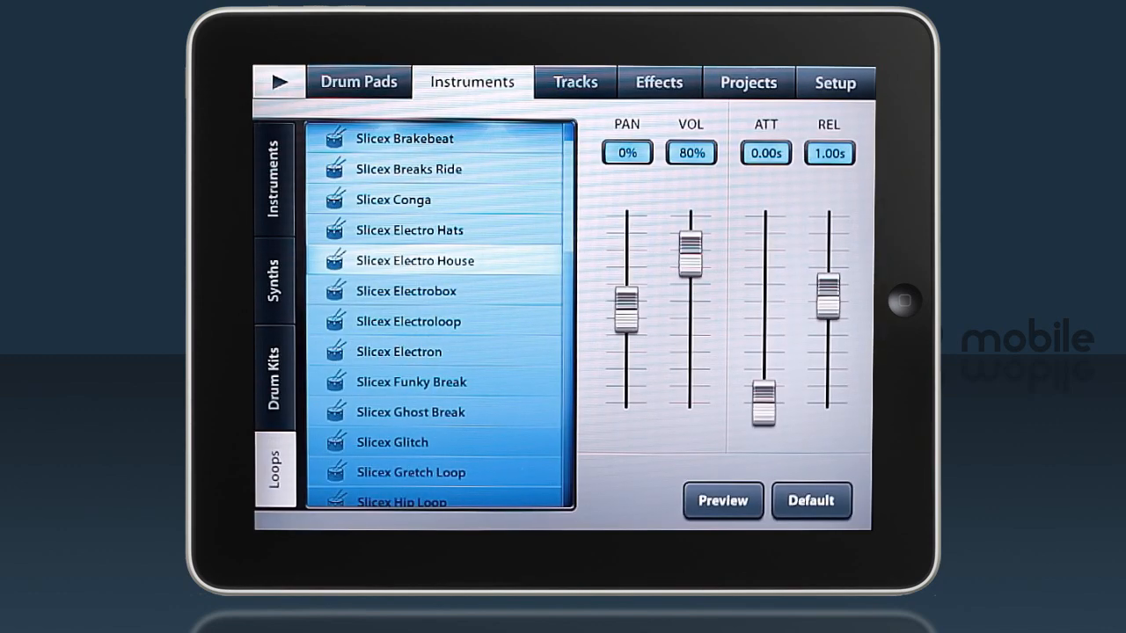